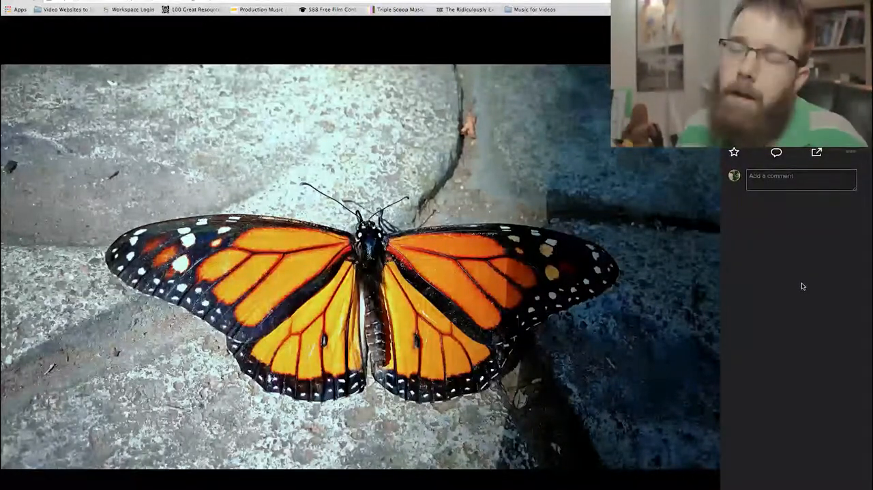
Show the monarch butterfly photo's info panel with its Safe rating and Show all Exif link.
left_click(773, 207)
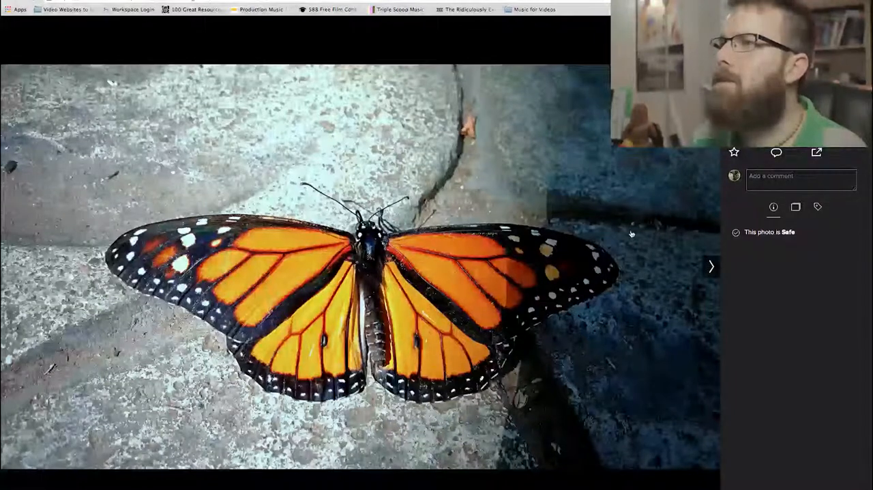
mouse_move(543, 284)
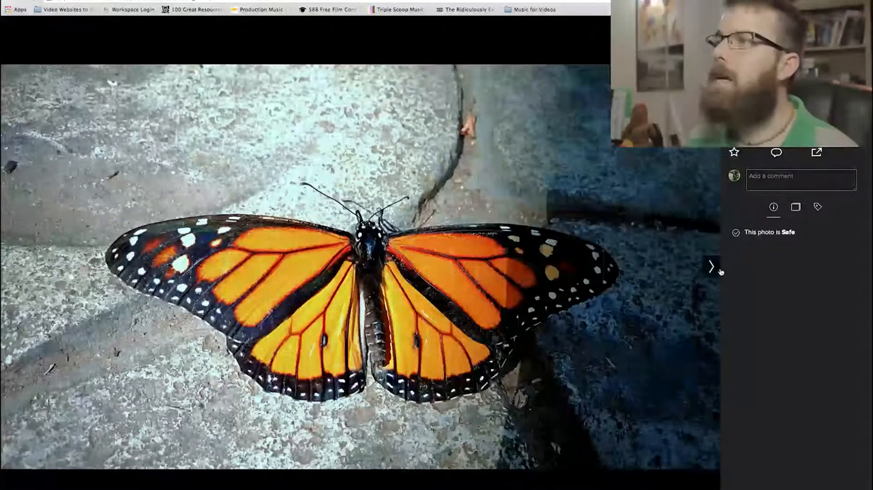
mouse_move(517, 273)
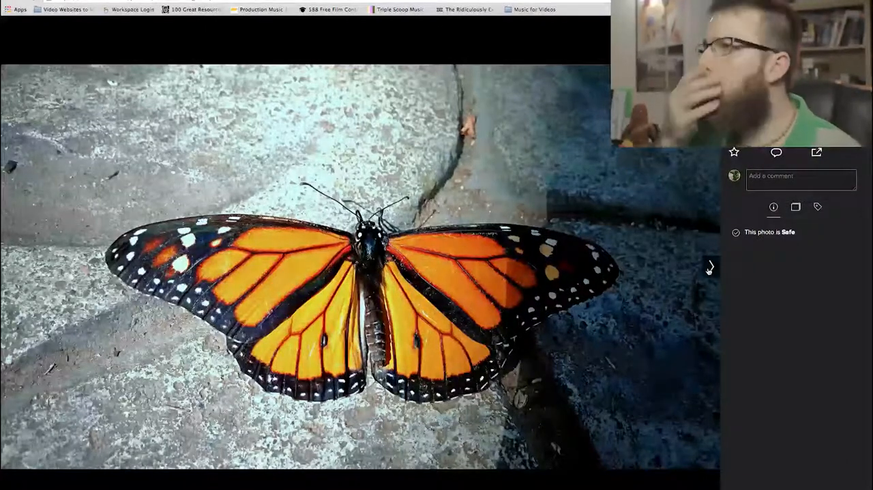
left_click(711, 266)
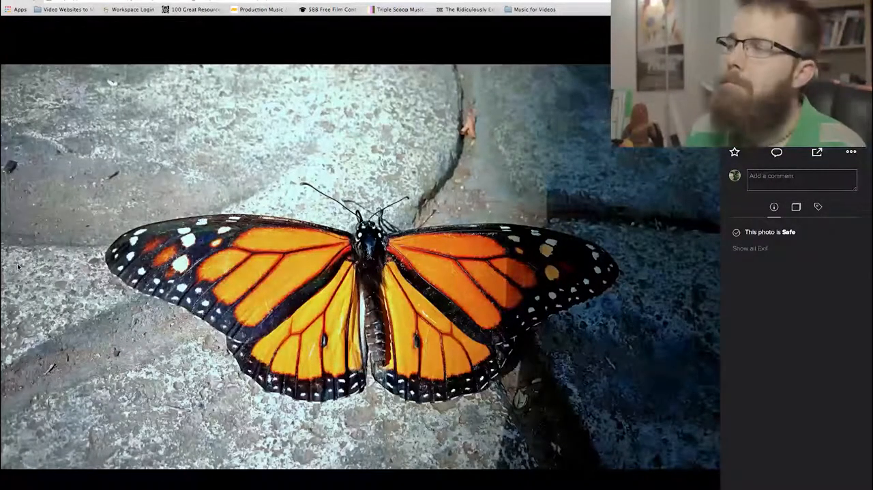
Advance the lightbox to the owl butterfly photo on a green stem.
left_click(711, 267)
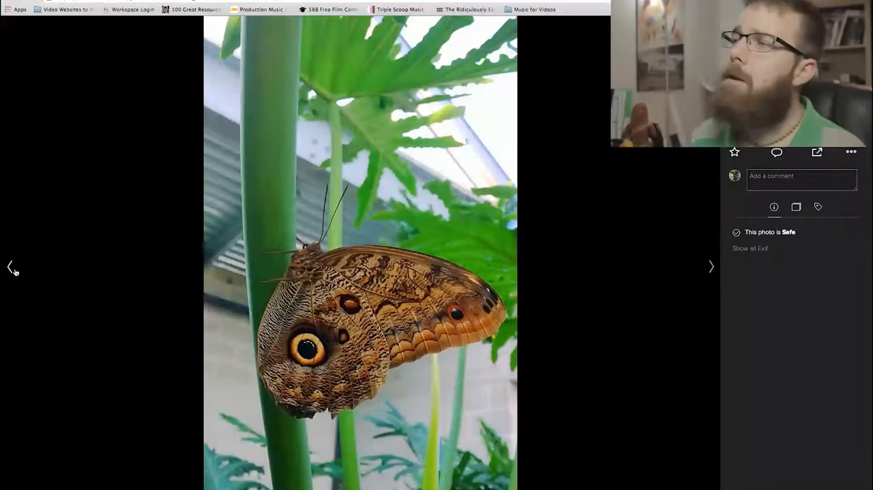
left_click(711, 266)
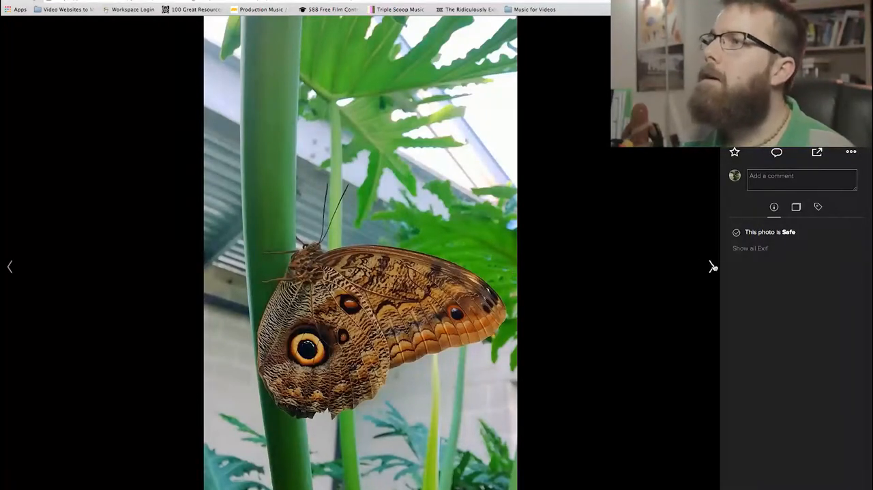
Advance to the photo of two butterflies on a leafy plant.
left_click(713, 266)
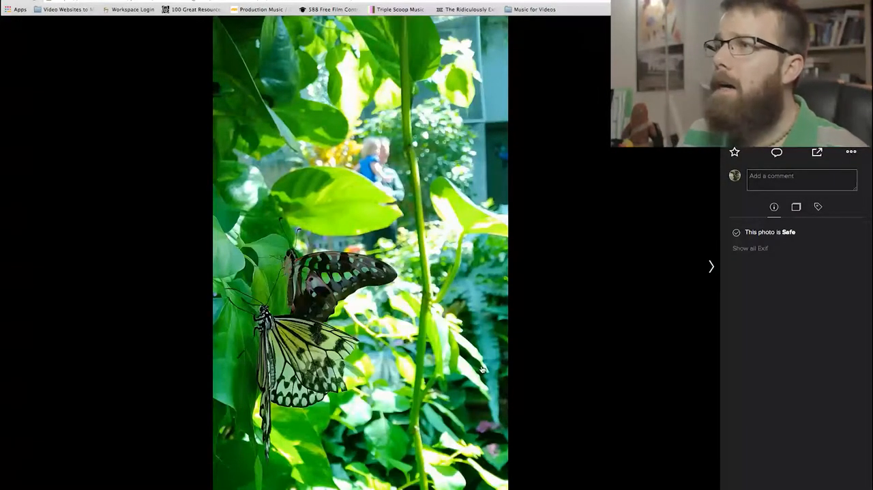
mouse_move(392, 287)
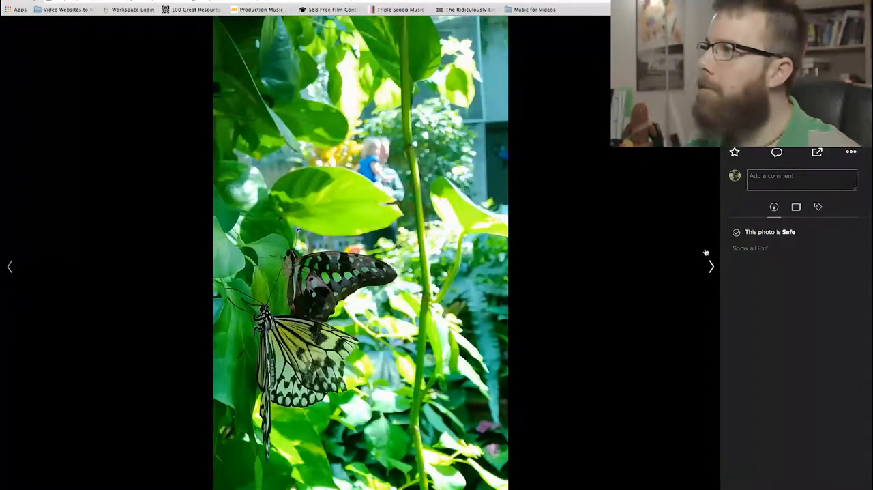
Skip past the red-and-black butterfly to the green-spotted butterfly on a leaf.
left_click(710, 266)
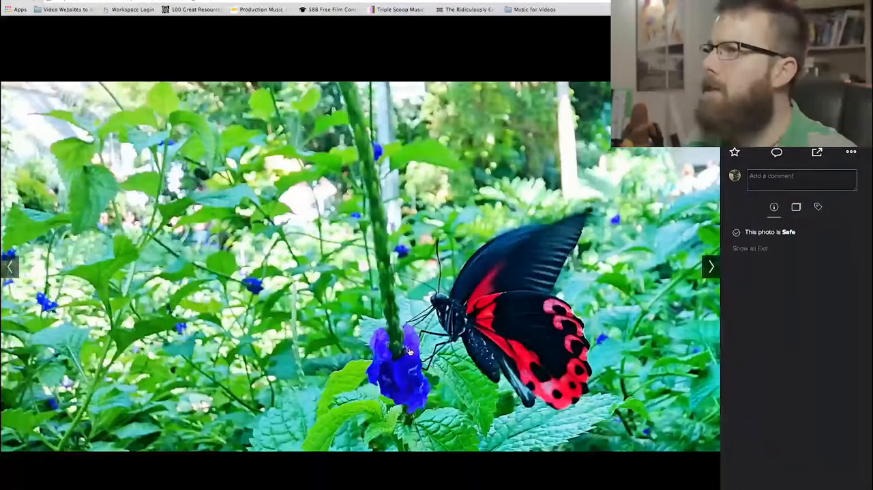
left_click(711, 266)
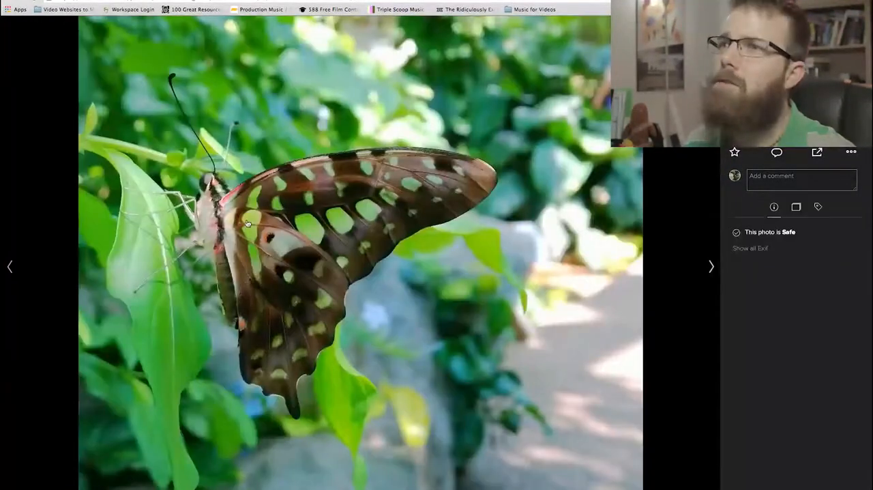
left_click(710, 266)
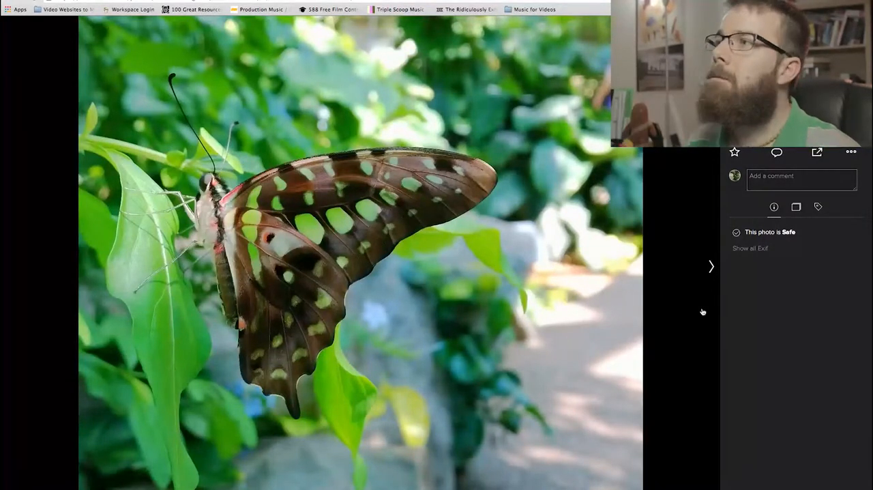
mouse_move(148, 252)
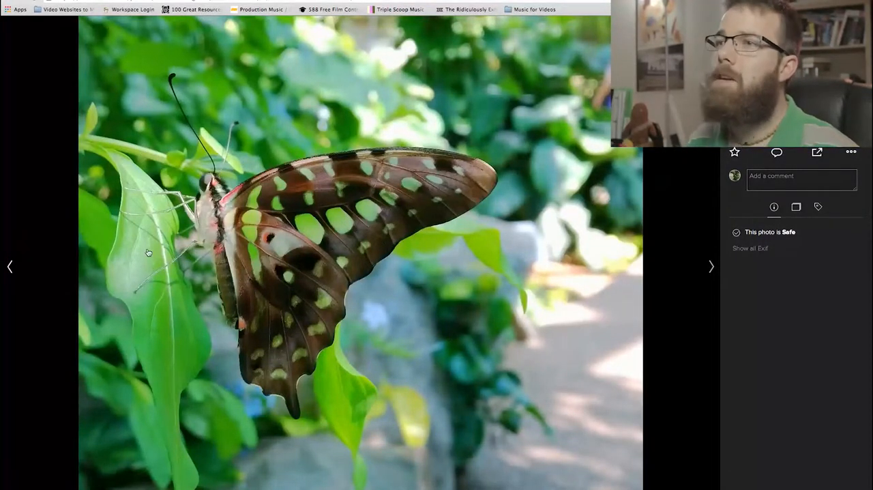
mouse_move(316, 250)
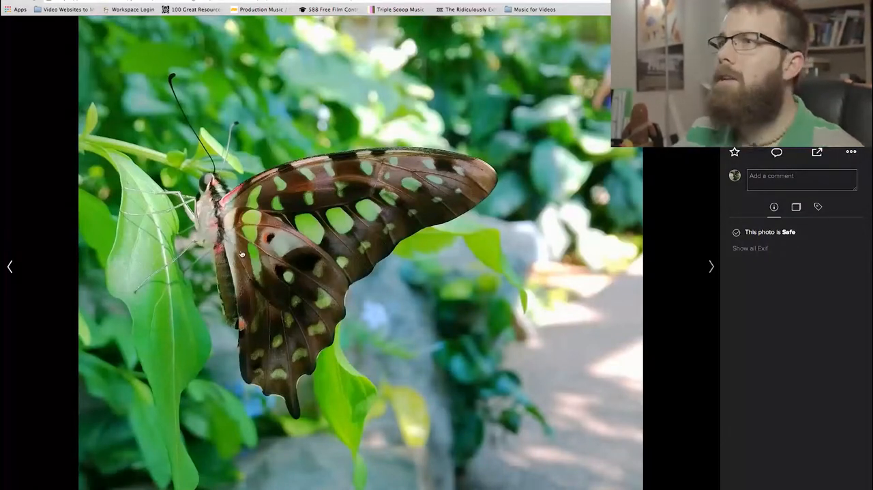
mouse_move(158, 92)
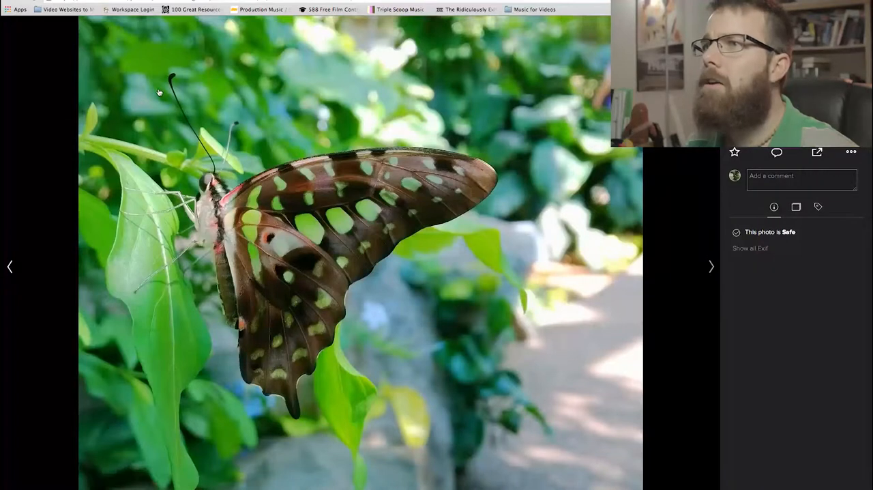
mouse_move(158, 266)
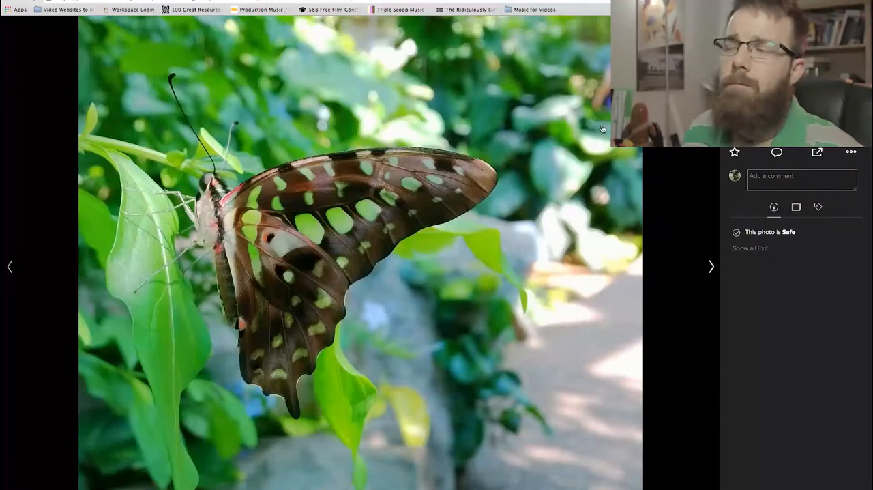
mouse_move(626, 206)
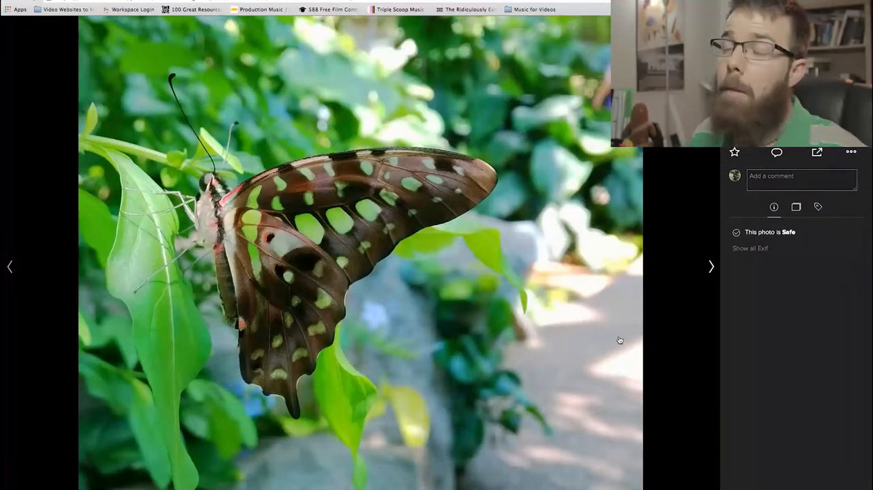
mouse_move(497, 337)
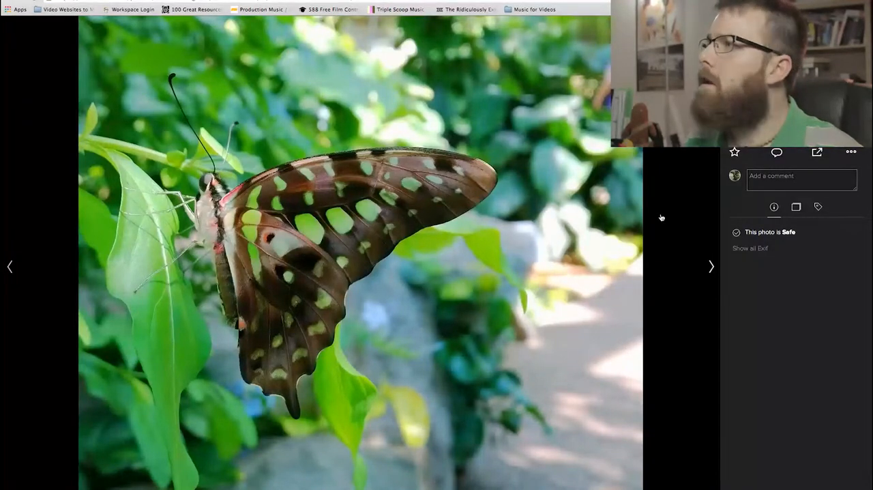
left_click(711, 266)
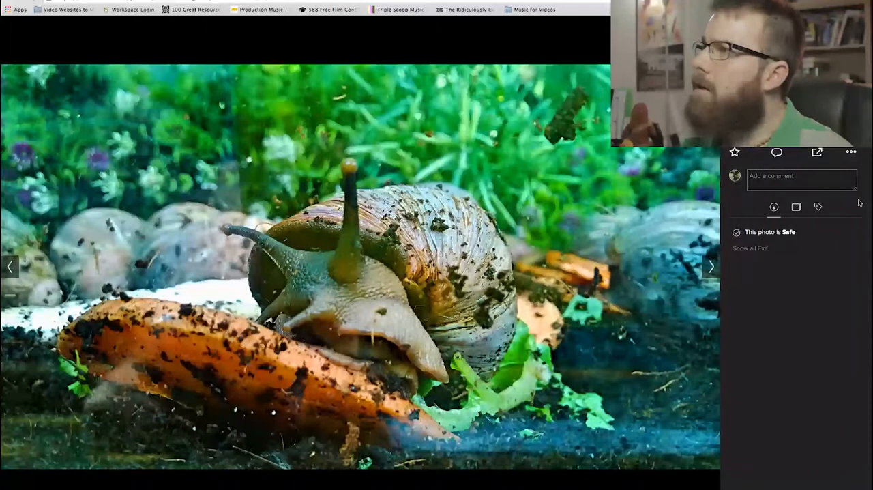
Move from the snail photo to the angelfish and coral aquarium photo.
left_click(711, 266)
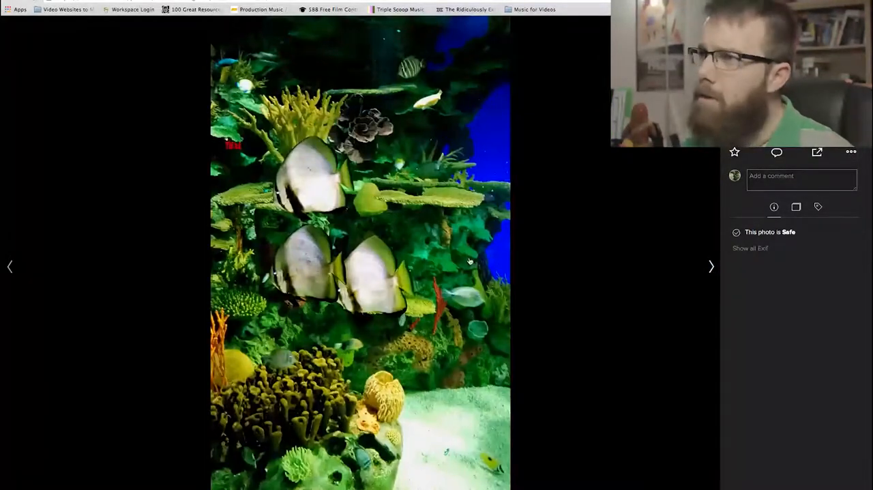
mouse_move(600, 299)
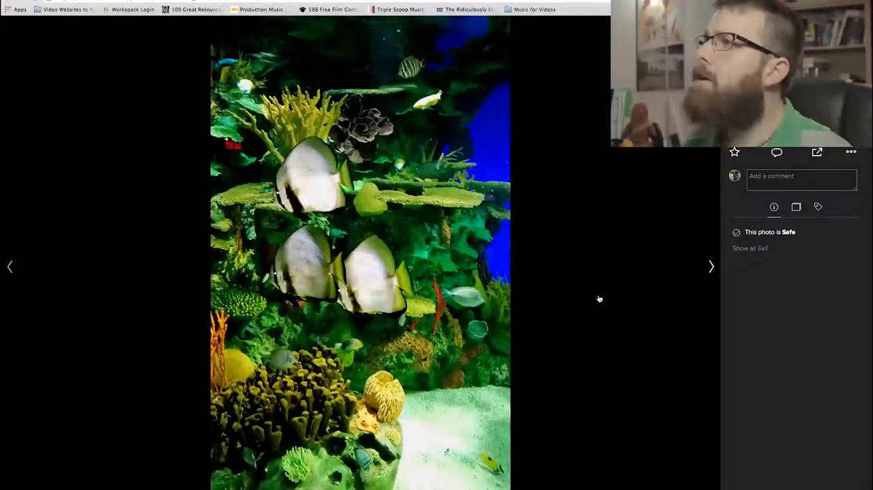
mouse_move(643, 281)
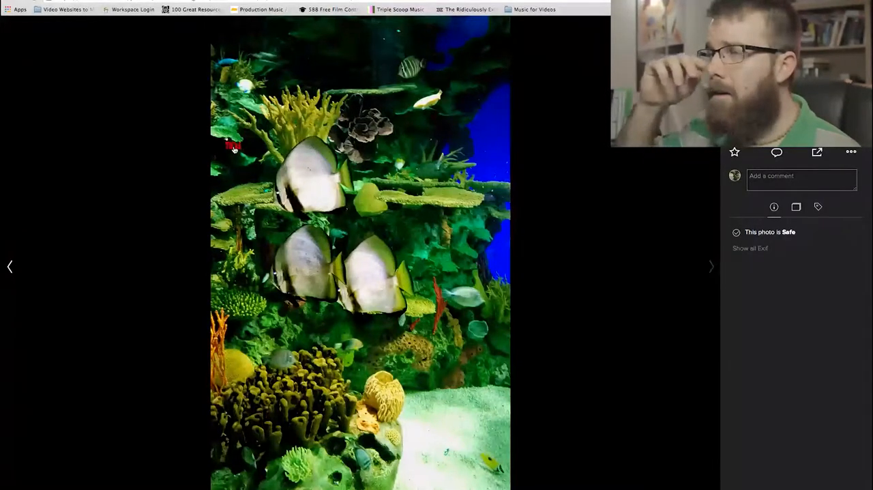
mouse_move(203, 166)
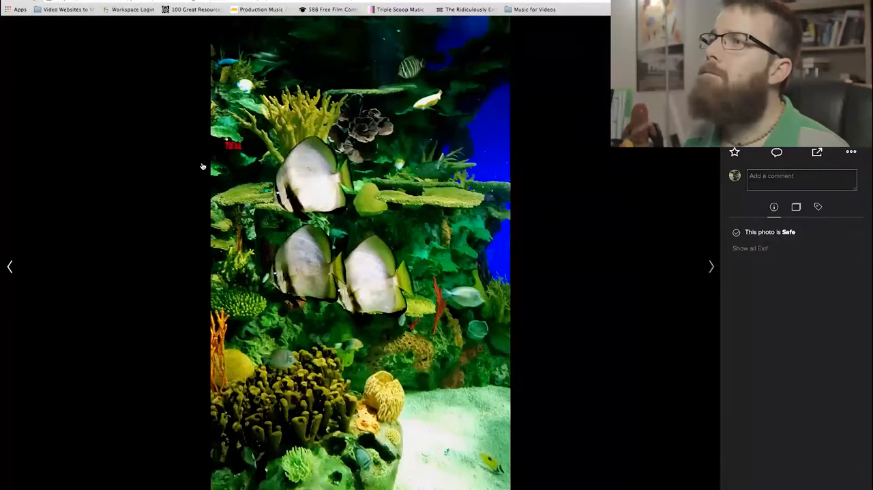
mouse_move(277, 195)
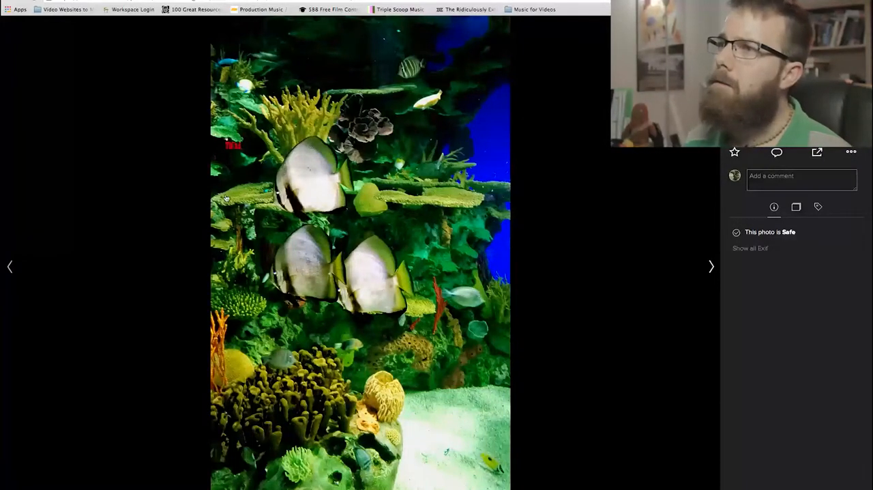
mouse_move(667, 235)
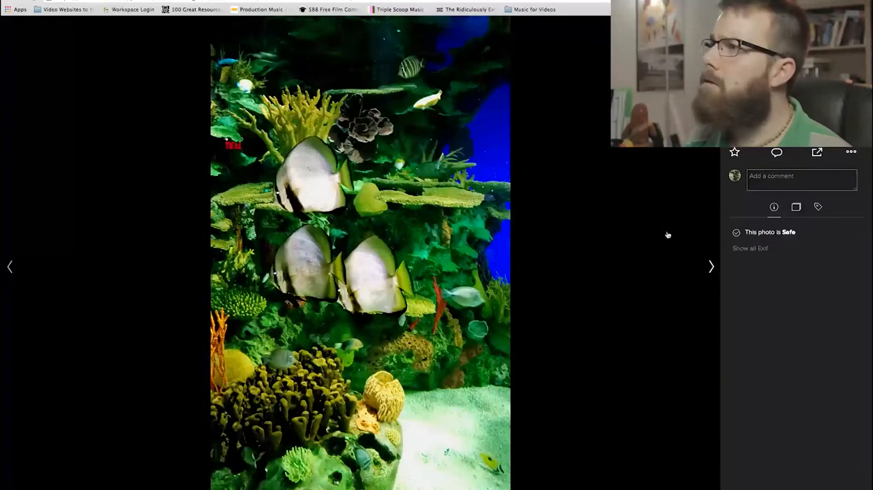
Advance to the spotted jellyfish photo, rated Safe.
left_click(711, 266)
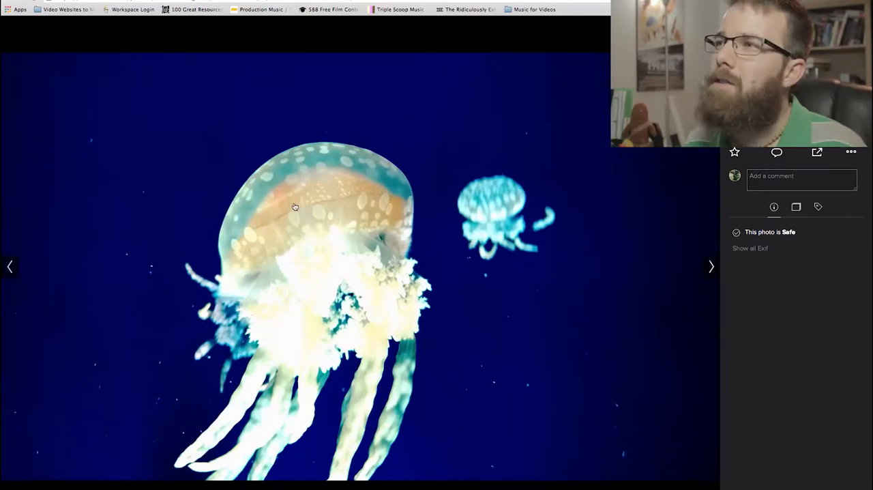
mouse_move(528, 387)
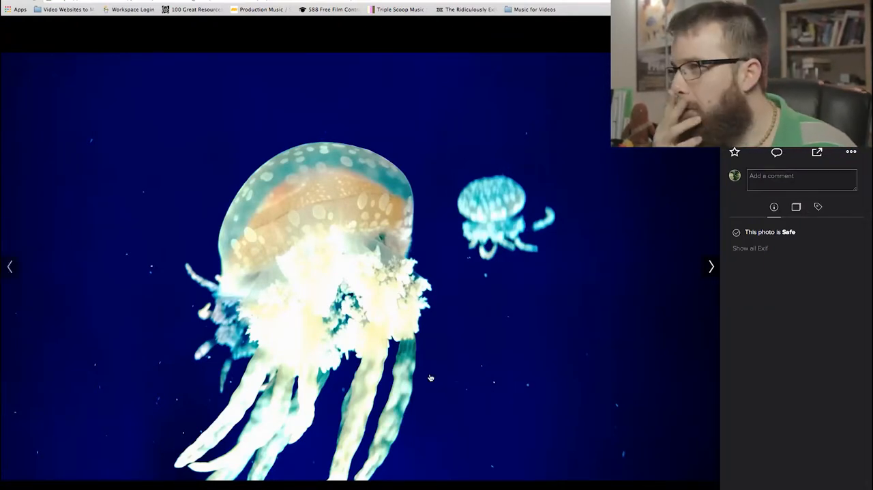
mouse_move(191, 204)
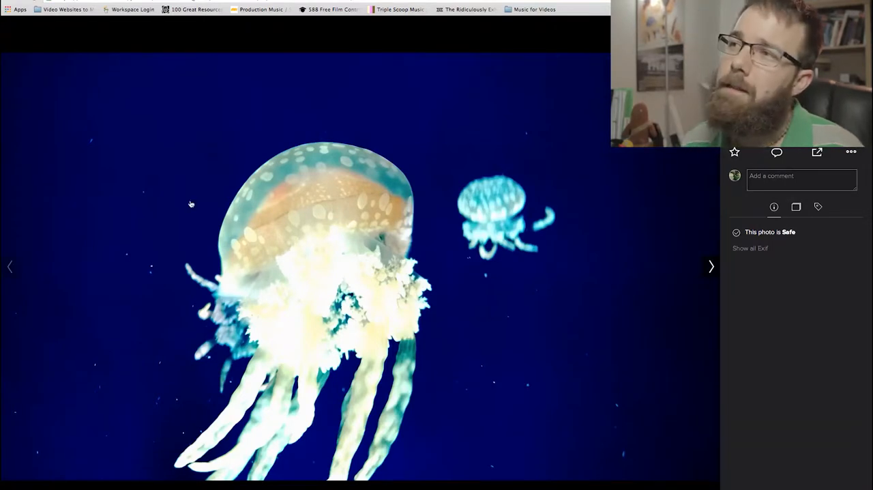
mouse_move(298, 207)
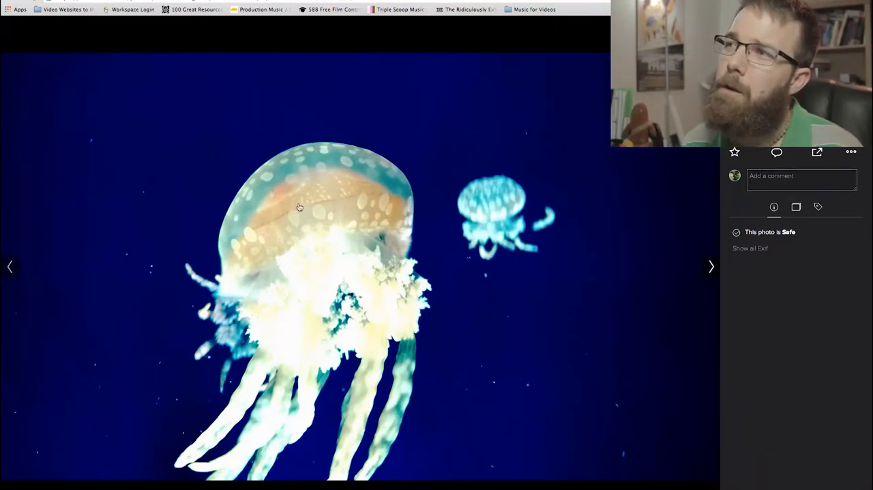
mouse_move(304, 223)
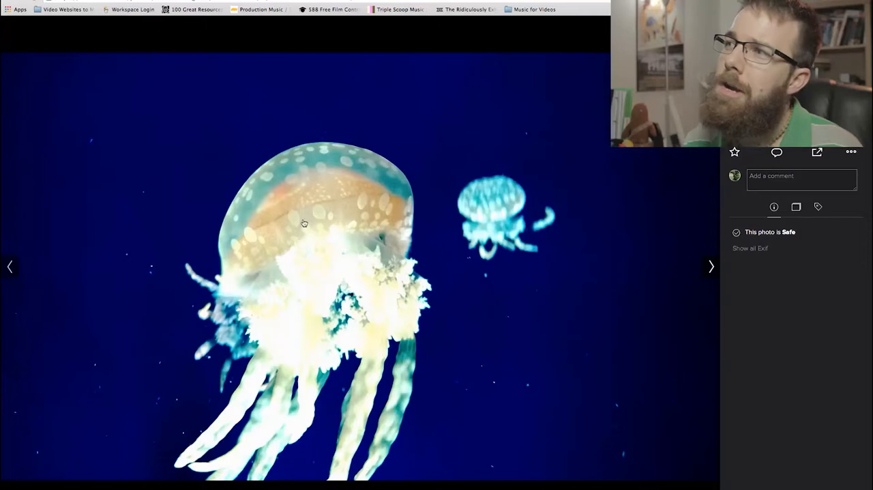
mouse_move(287, 177)
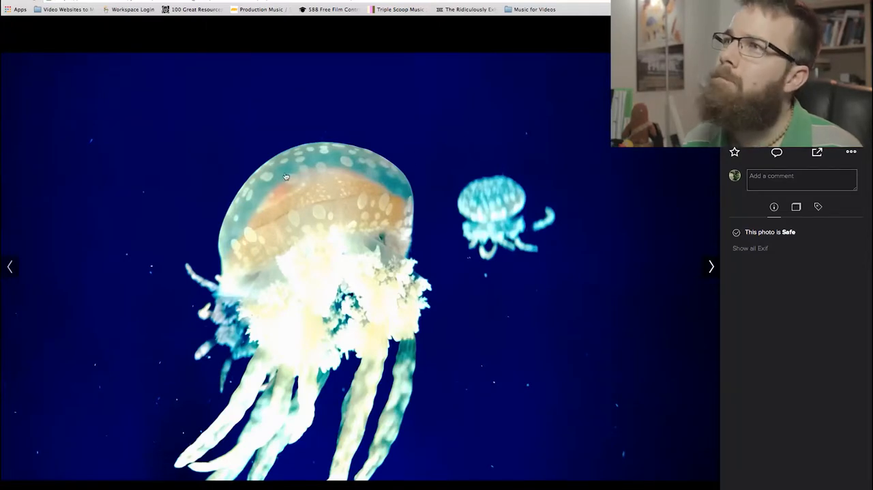
left_click(711, 266)
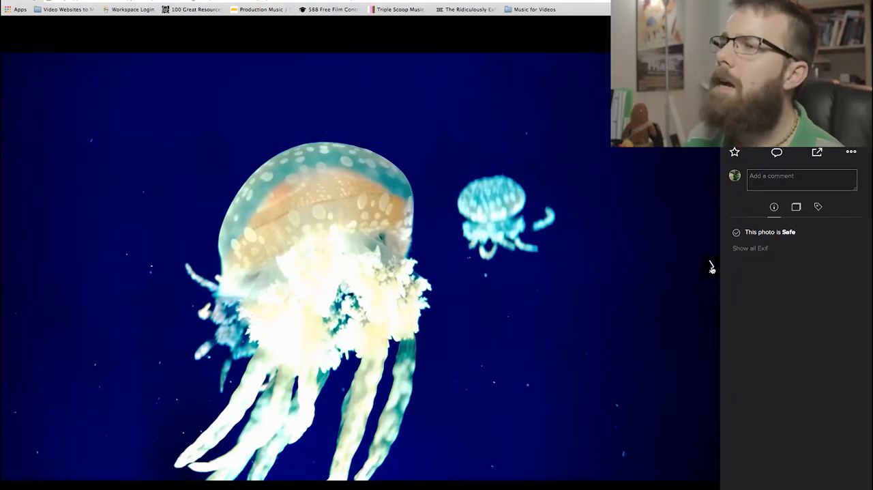
mouse_move(678, 292)
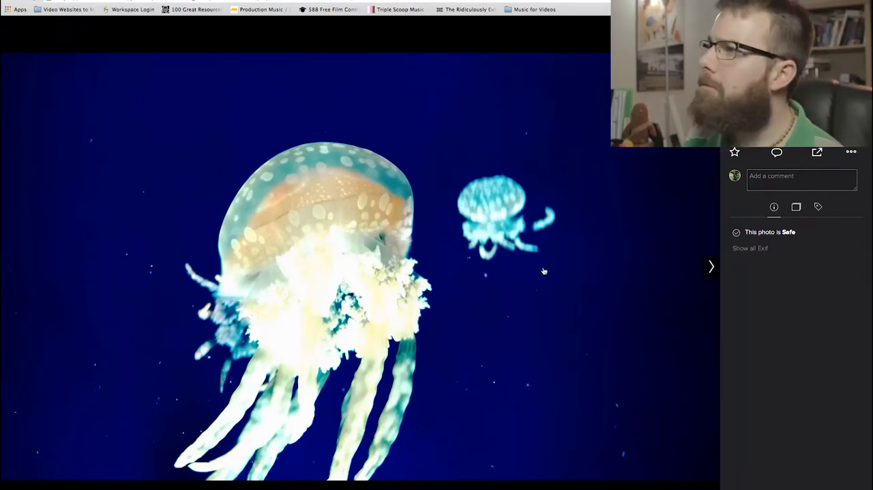
Advance to the museum whale skeleton photo.
left_click(711, 266)
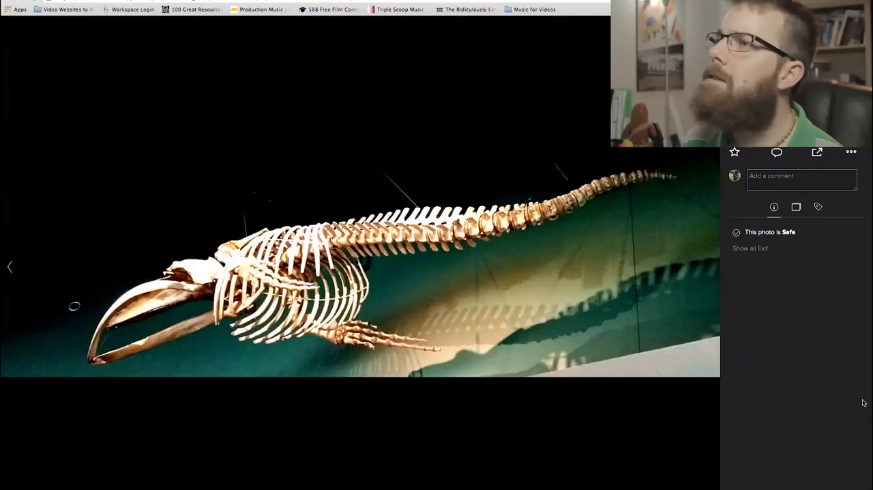
mouse_move(803, 407)
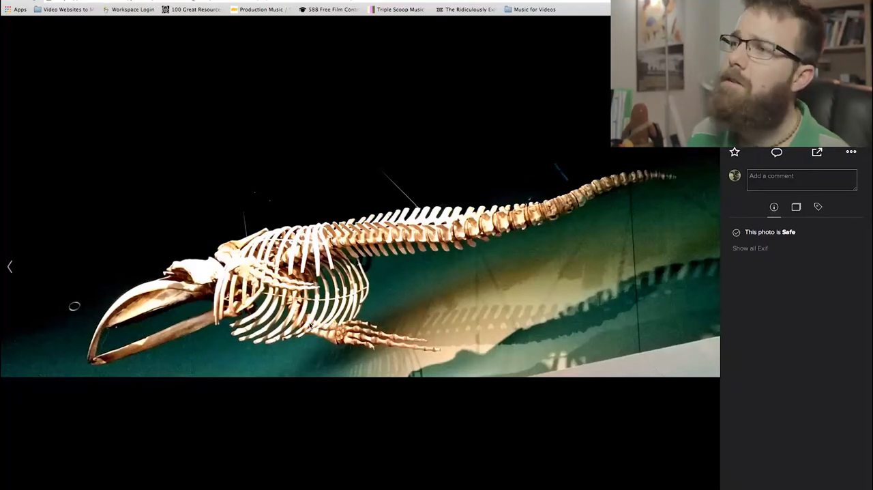
mouse_move(315, 343)
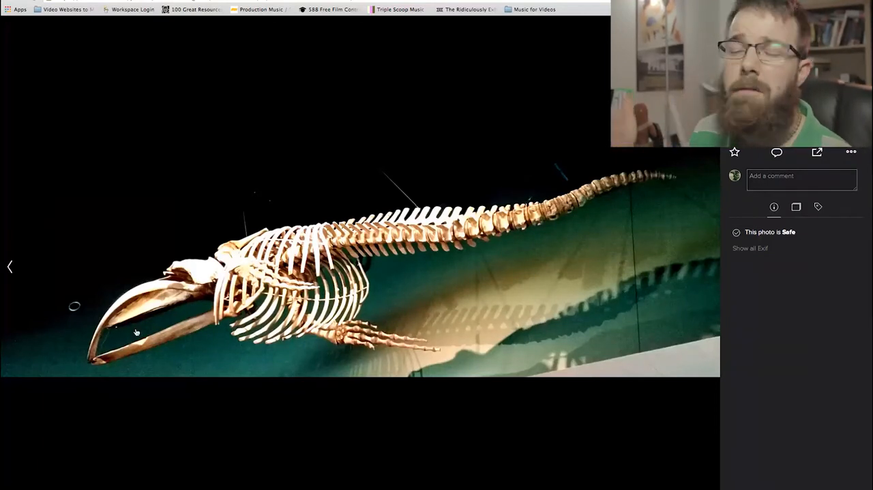
mouse_move(50, 279)
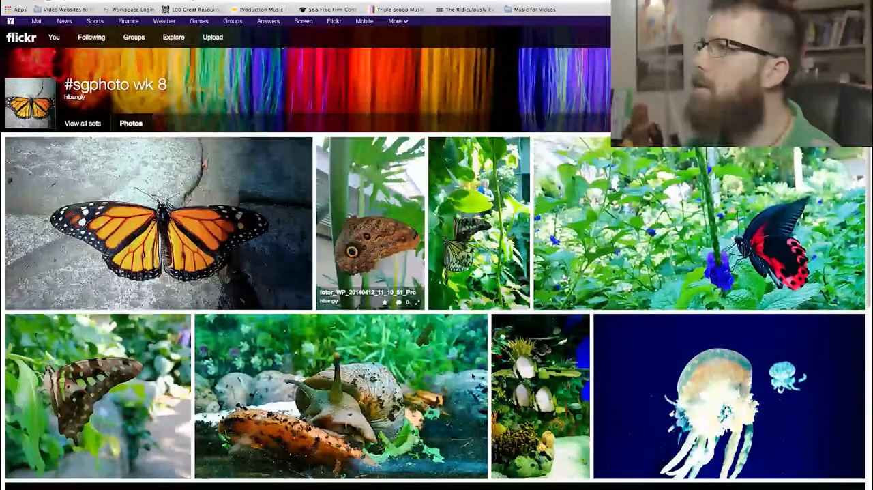
Scroll the album grid and reopen the green-spotted butterfly thumbnail.
scroll("down", 3)
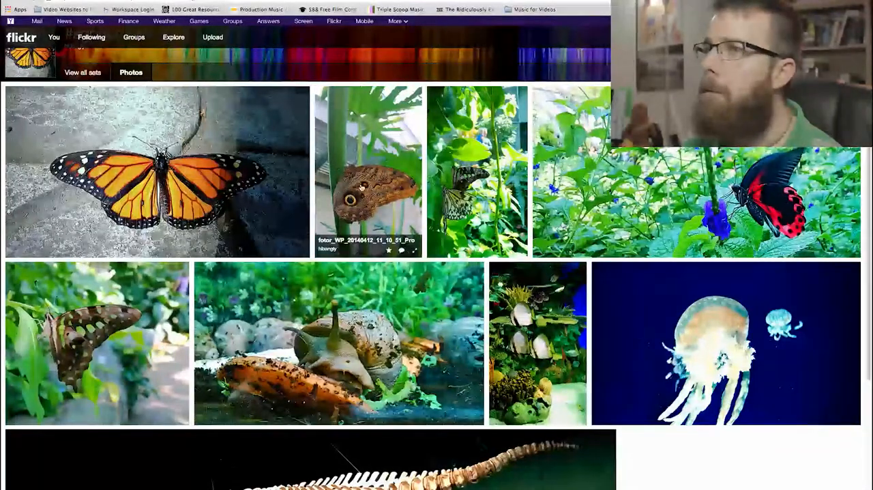
left_click(369, 171)
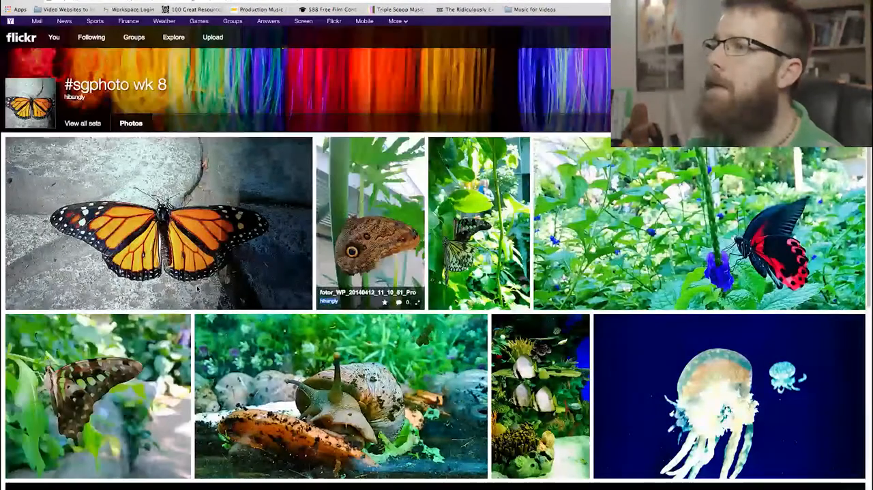
scroll("down", 3)
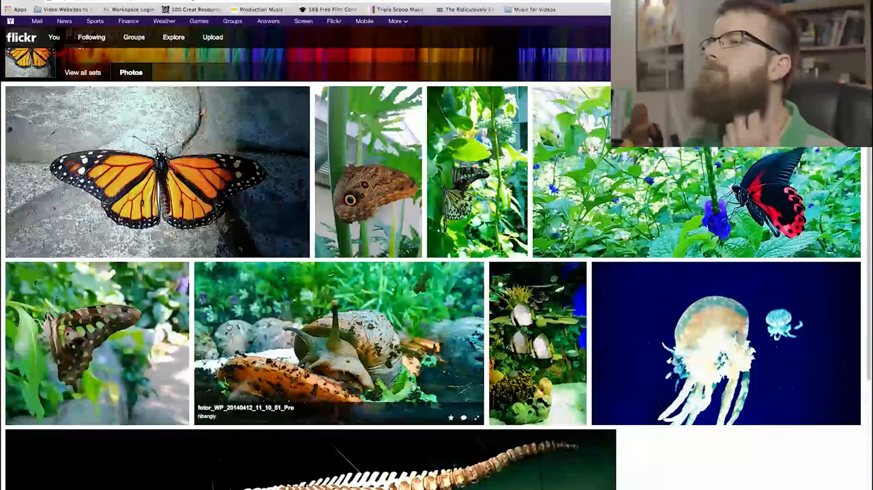
left_click(96, 343)
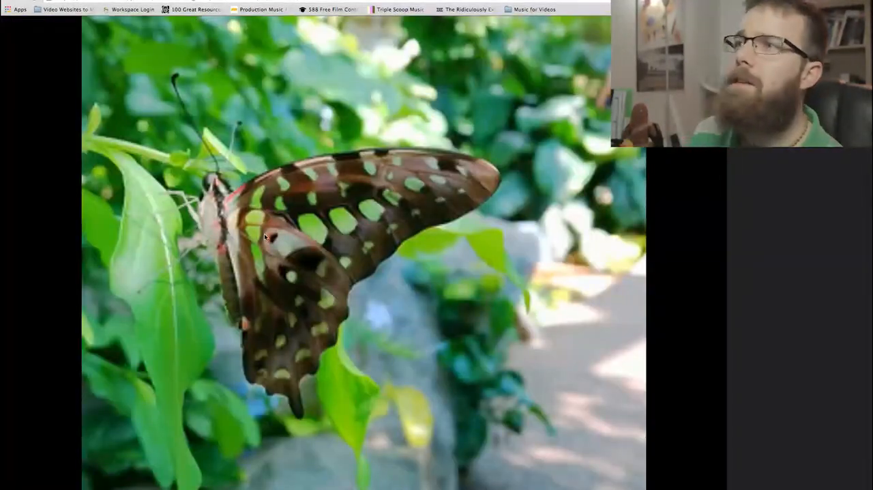